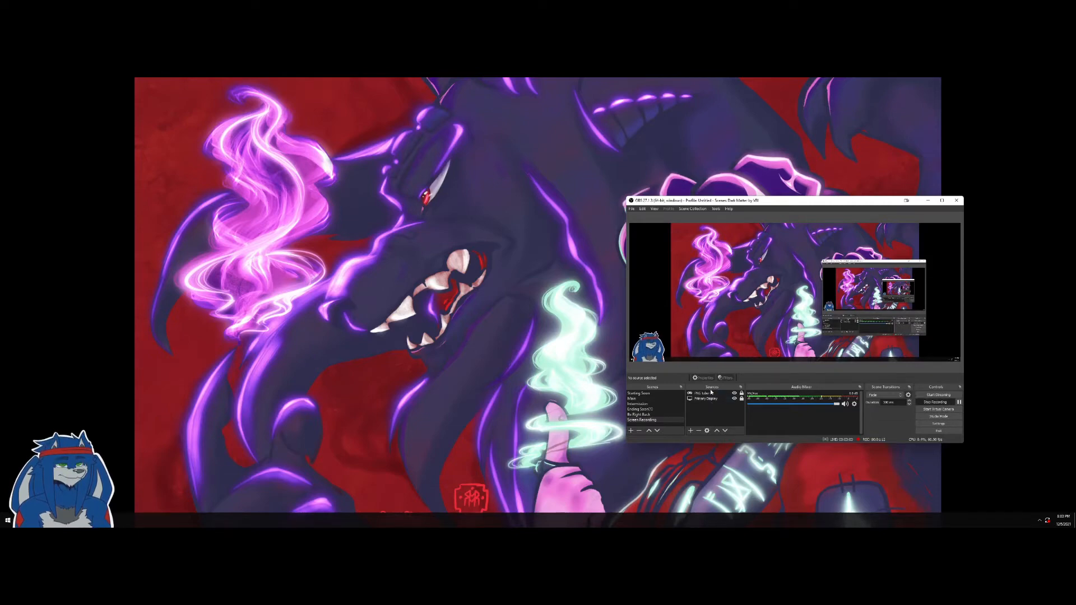
# Step: Switch from the VDO.Ninja home page to the Test_Room director control centre
pyautogui.click(938, 402)
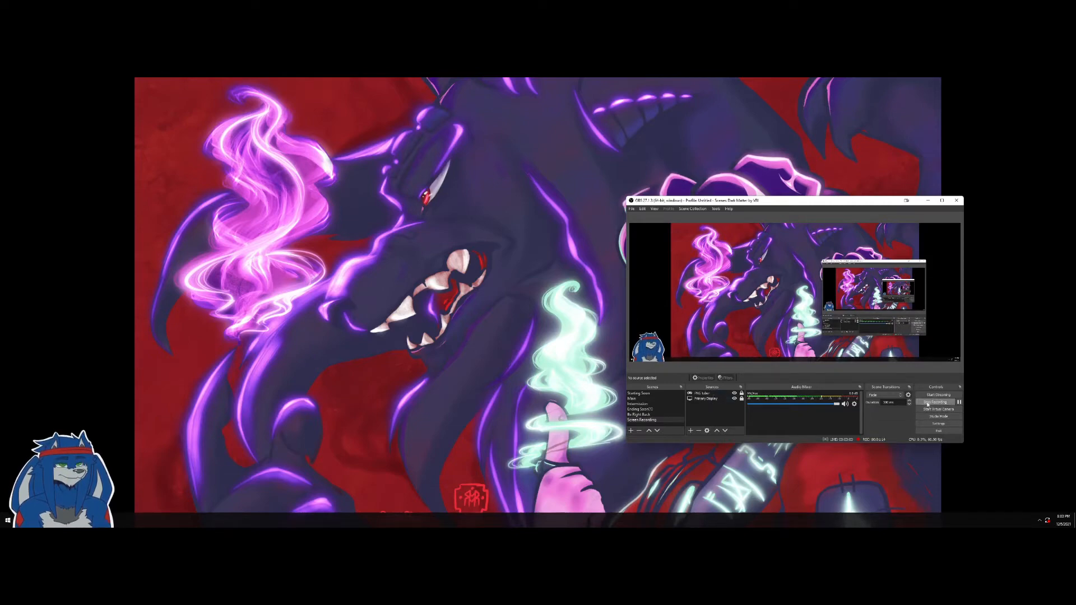
pyautogui.click(934, 401)
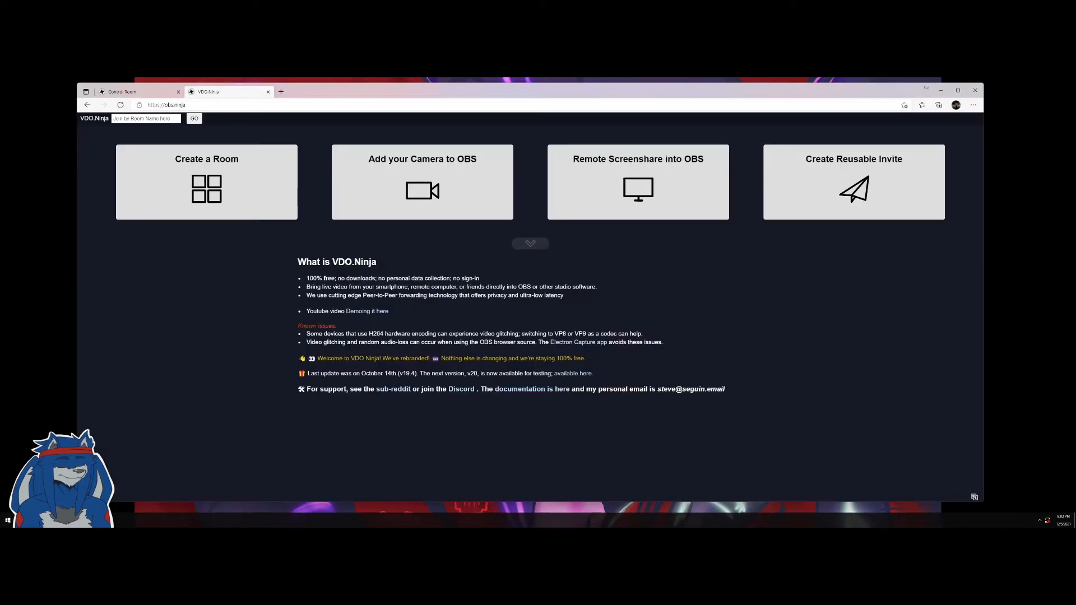
pyautogui.moveTo(213, 275)
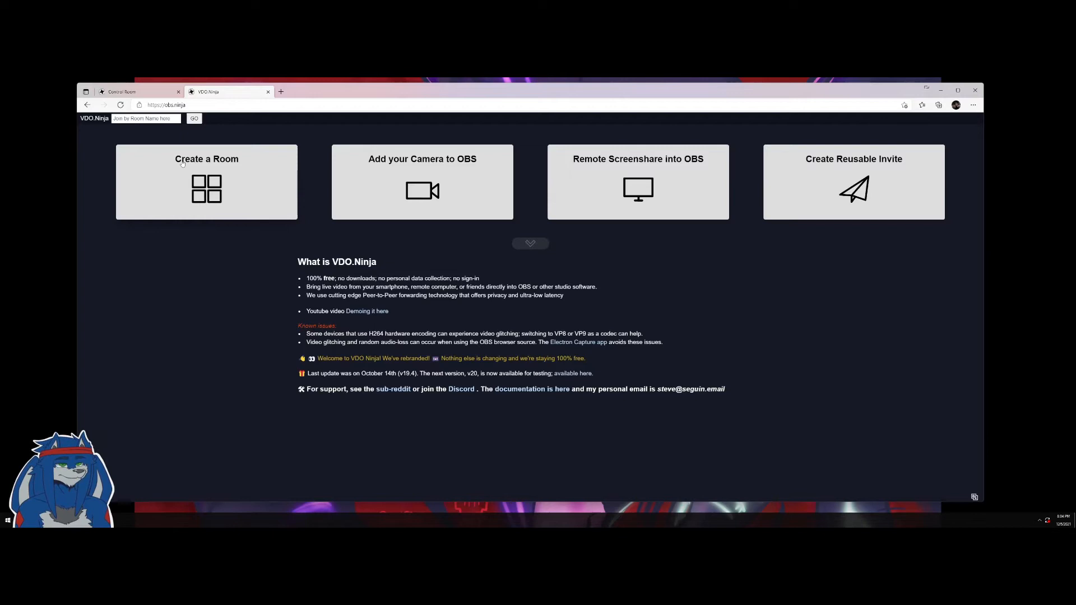
pyautogui.moveTo(182, 164)
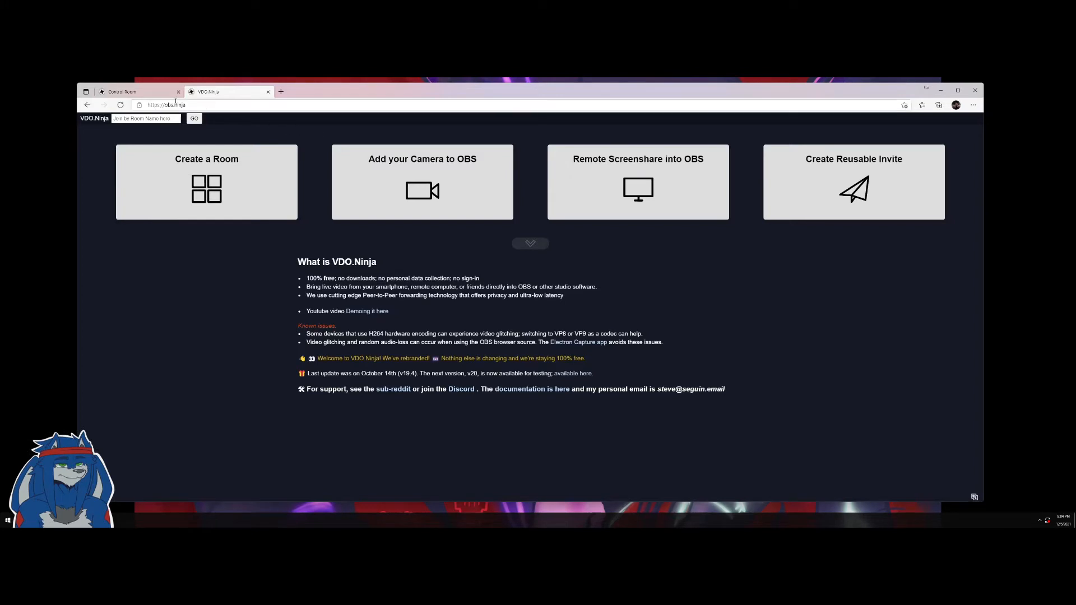
pyautogui.click(126, 92)
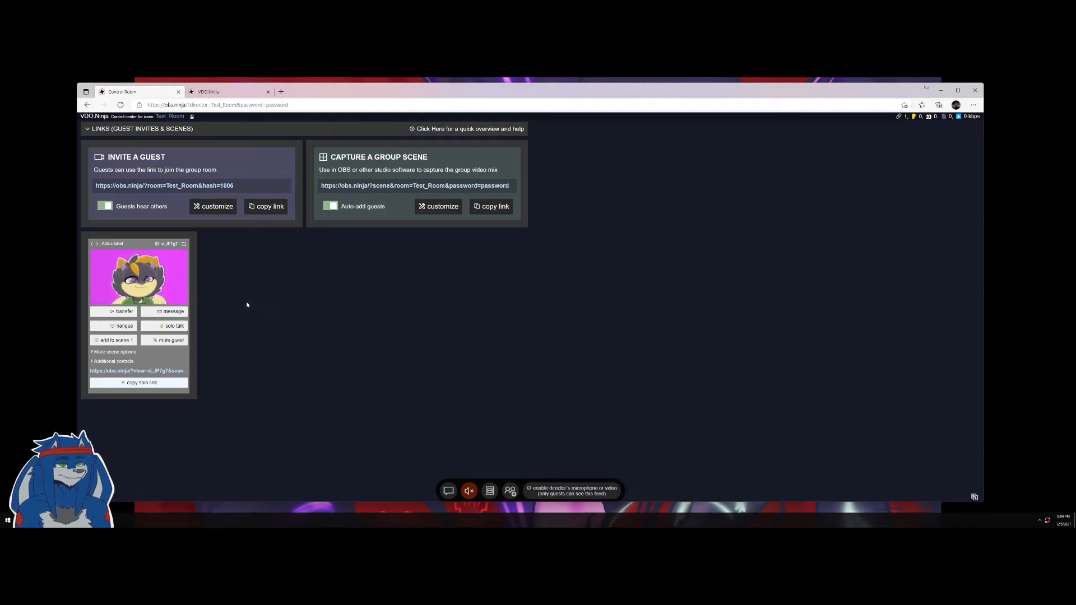
pyautogui.moveTo(238, 294)
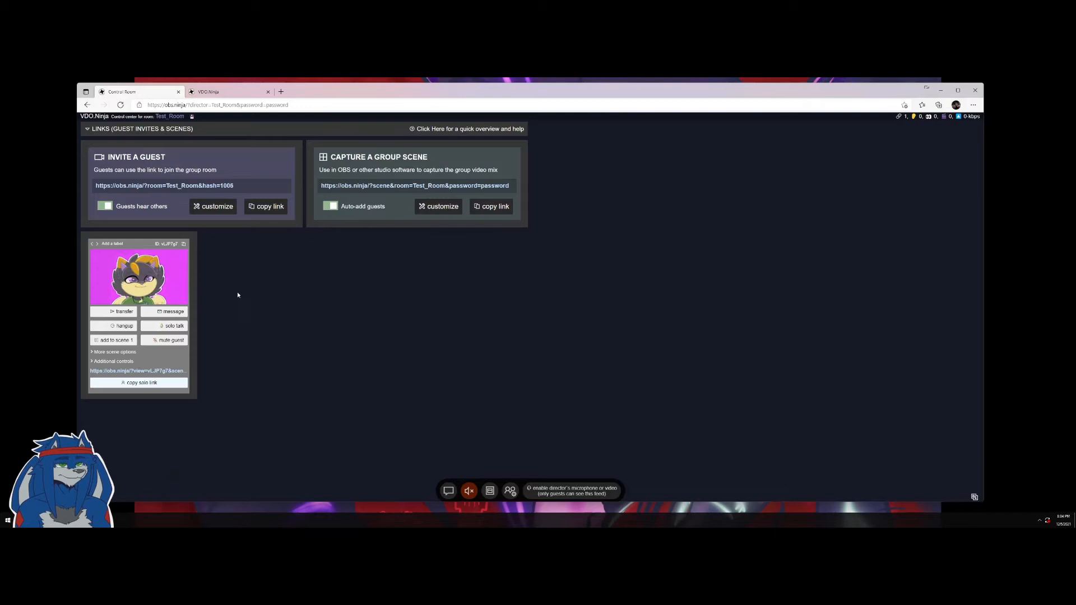
# Step: Mute the connected guest's audio from the director view of Test_Room
pyautogui.click(266, 206)
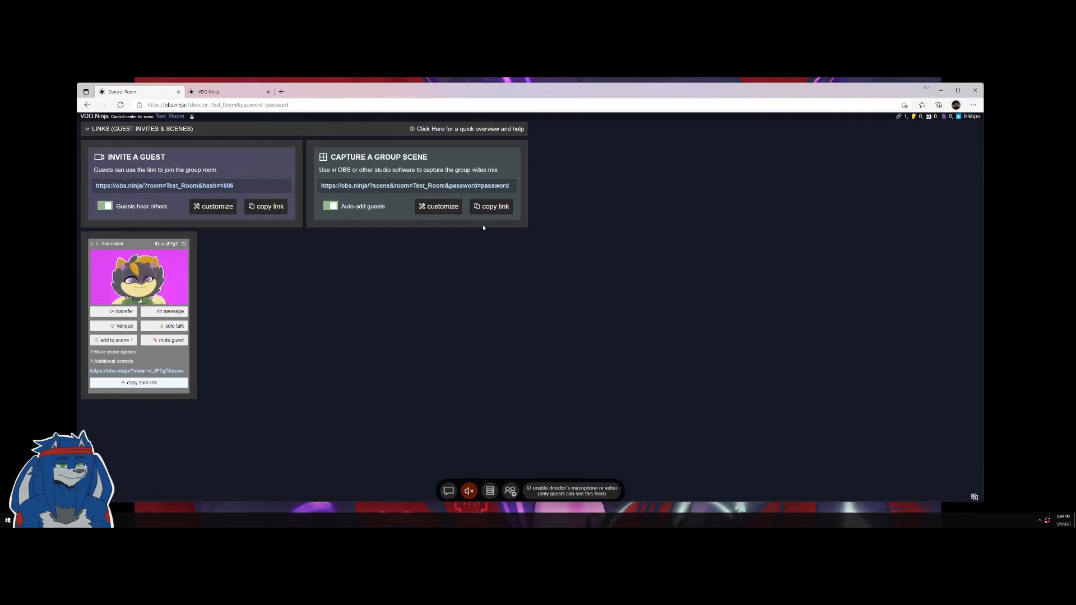
pyautogui.moveTo(484, 219)
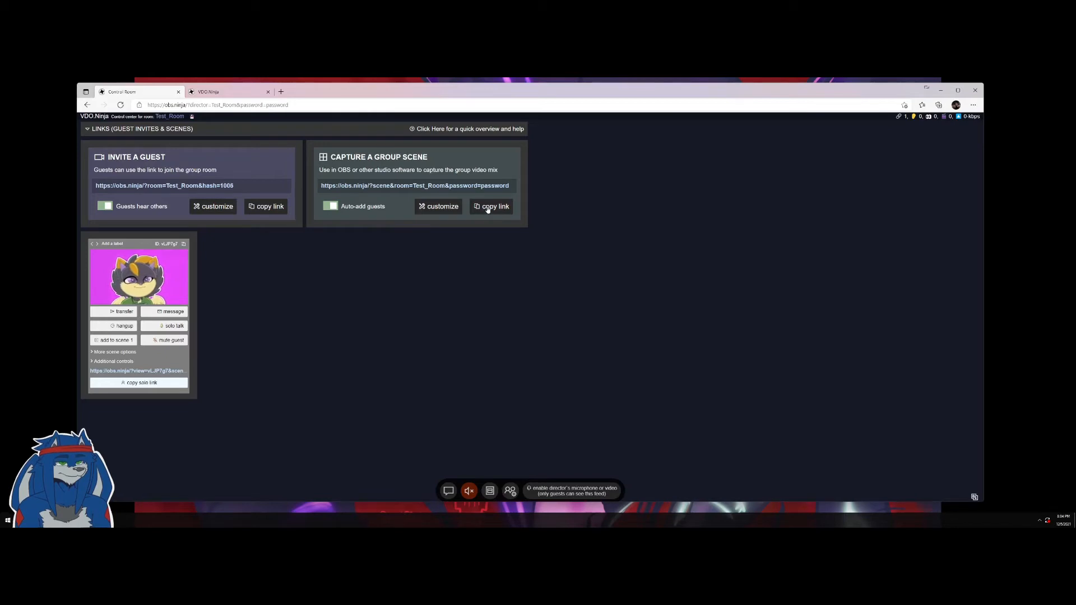
pyautogui.moveTo(568, 205)
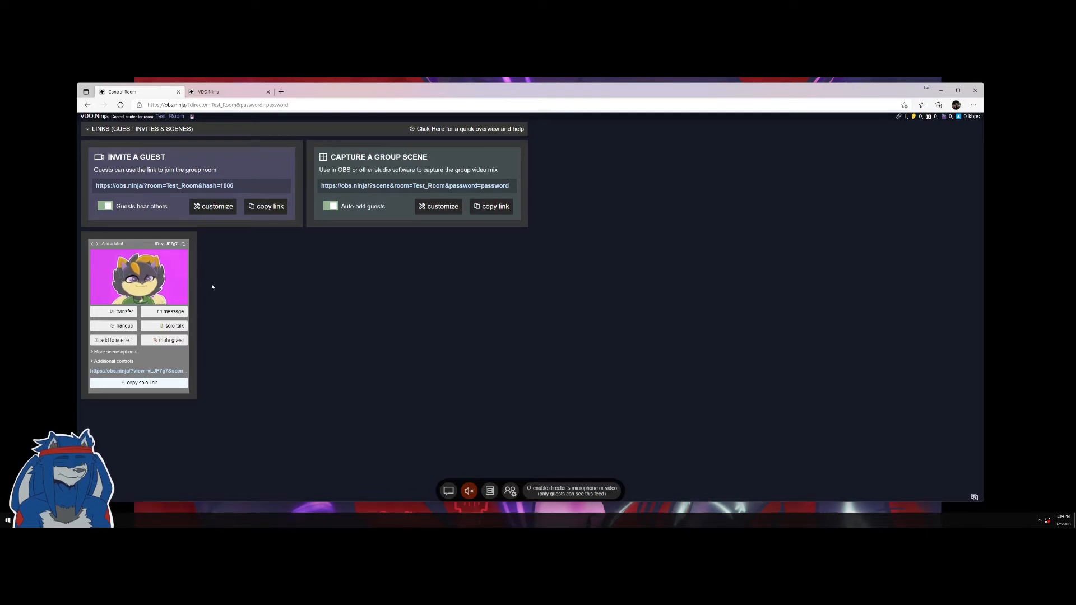
pyautogui.moveTo(373, 328)
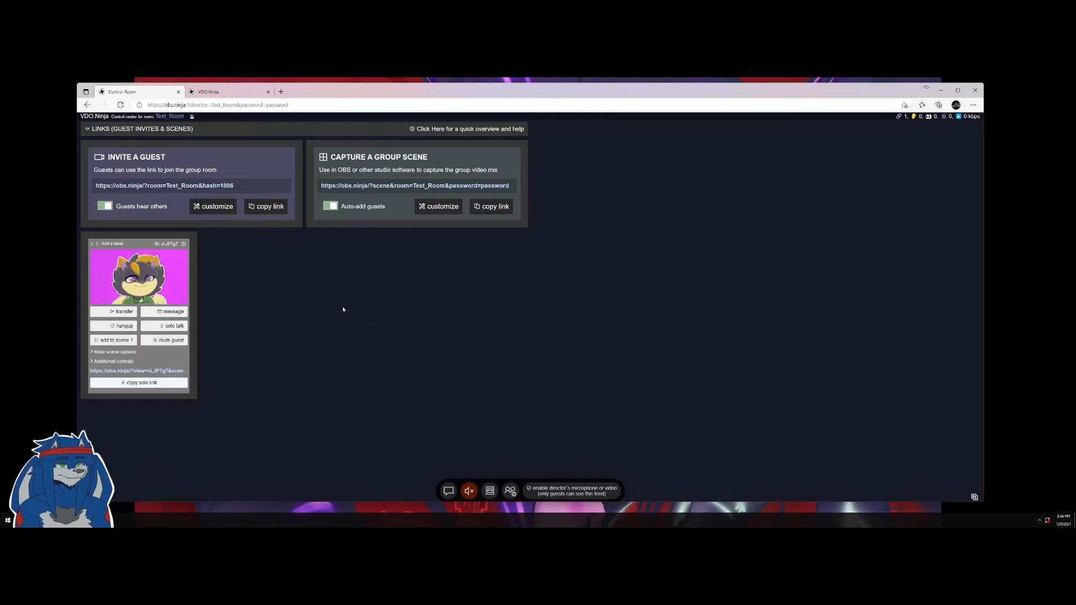
pyautogui.moveTo(157, 348)
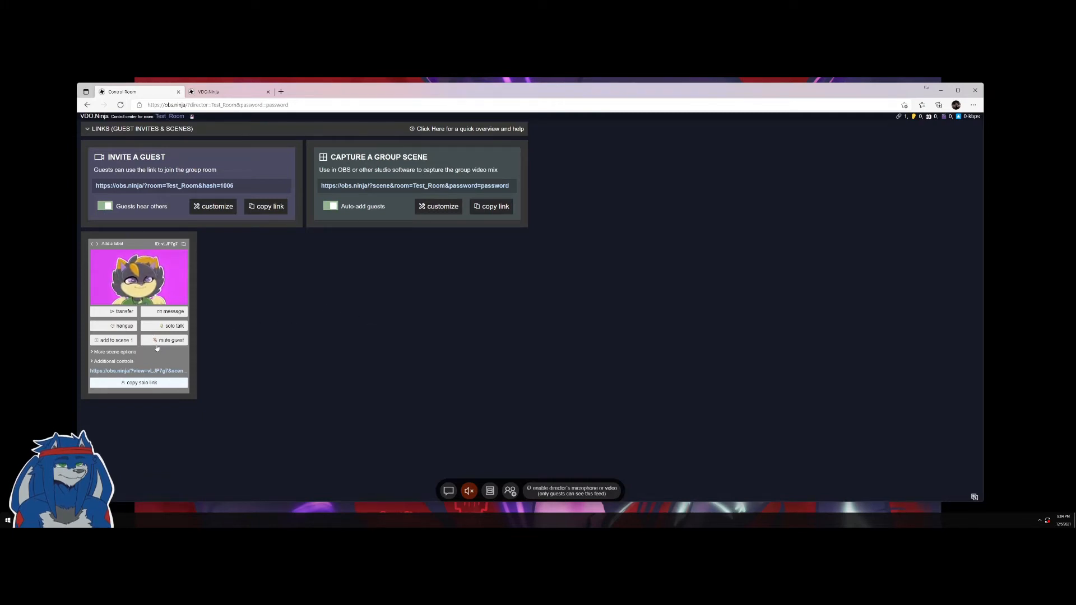
pyautogui.click(168, 340)
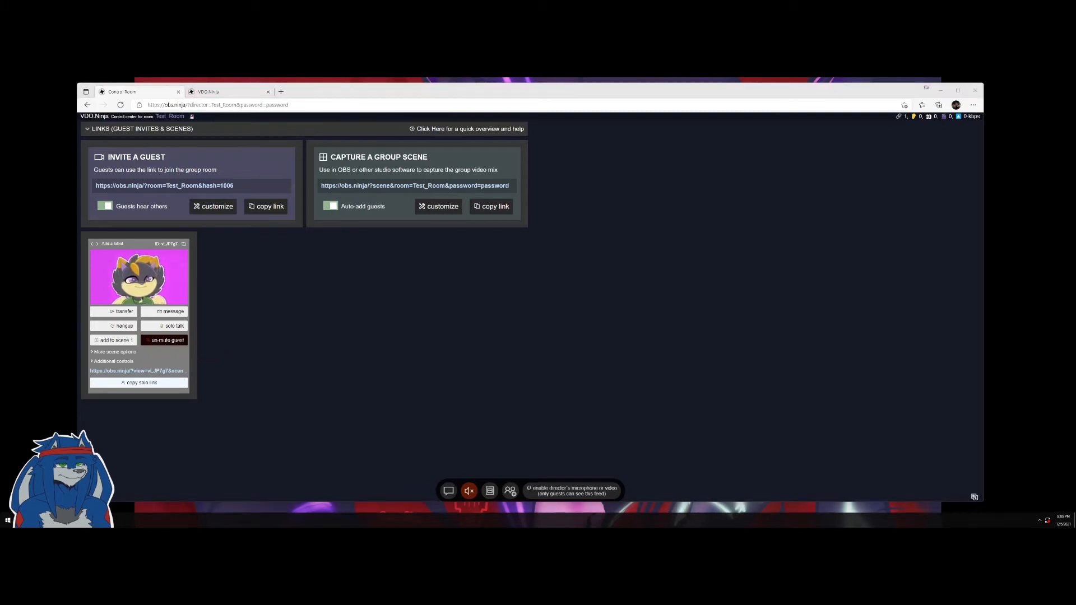
pyautogui.moveTo(196, 334)
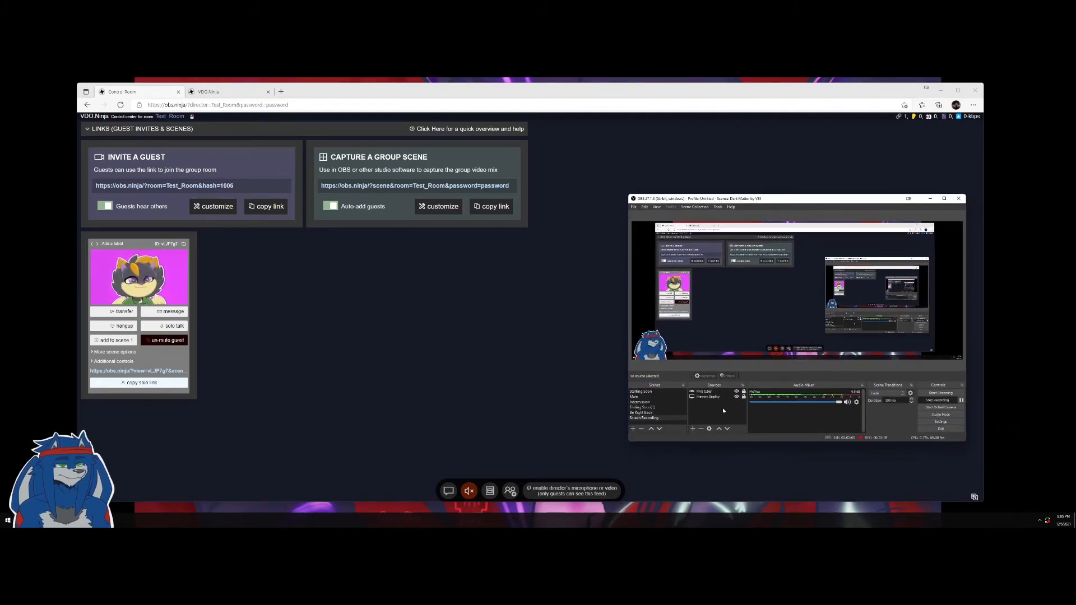
# Step: Add a new Browser source for the guest's VDO.Ninja view link so the avatar appears on the canvas
pyautogui.click(691, 428)
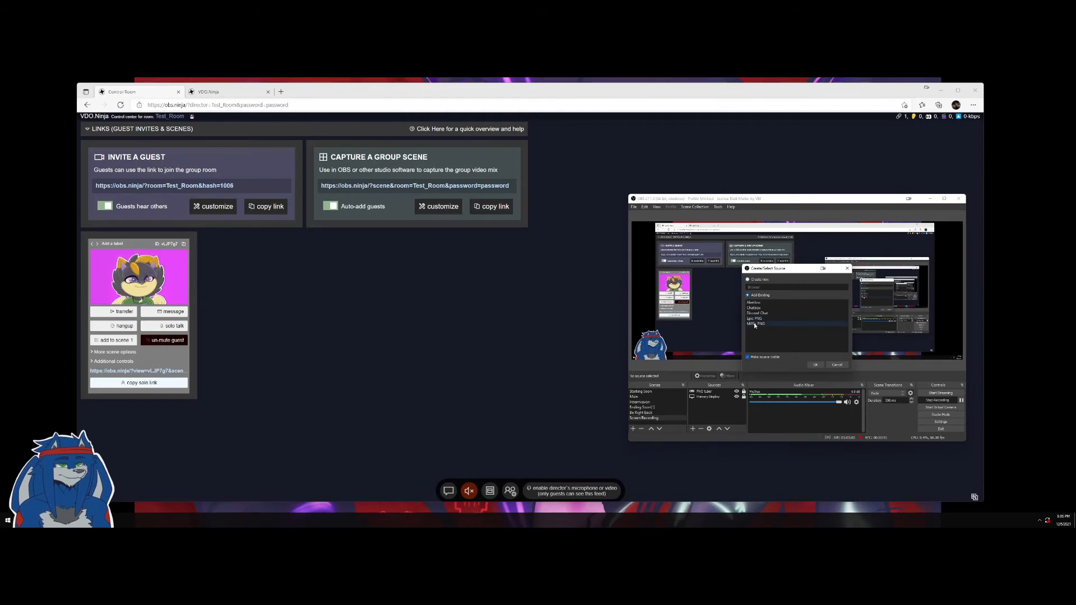
pyautogui.click(816, 364)
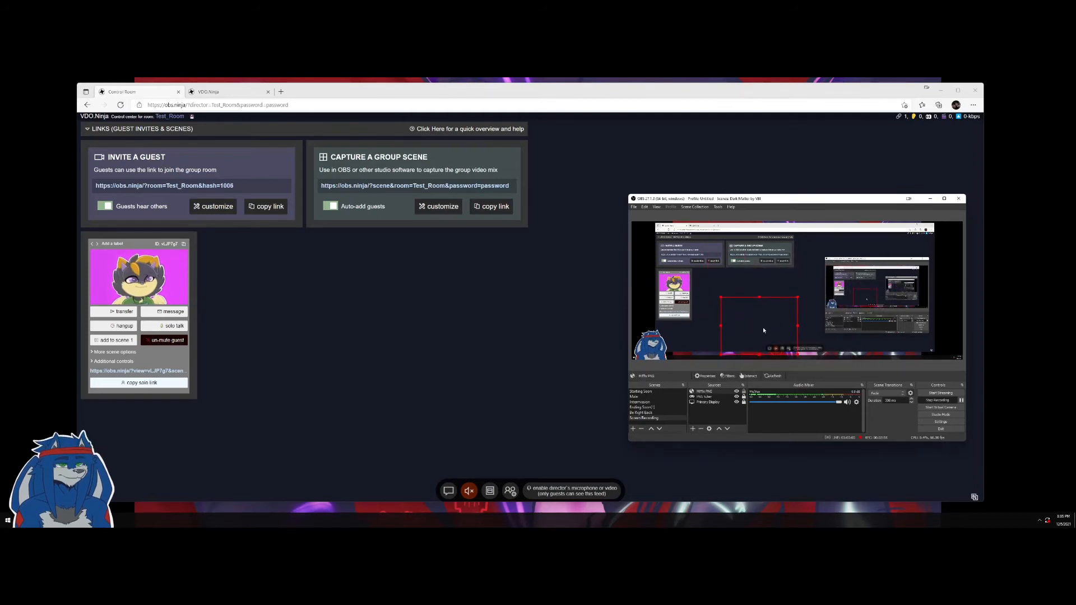
pyautogui.rightClick(764, 331)
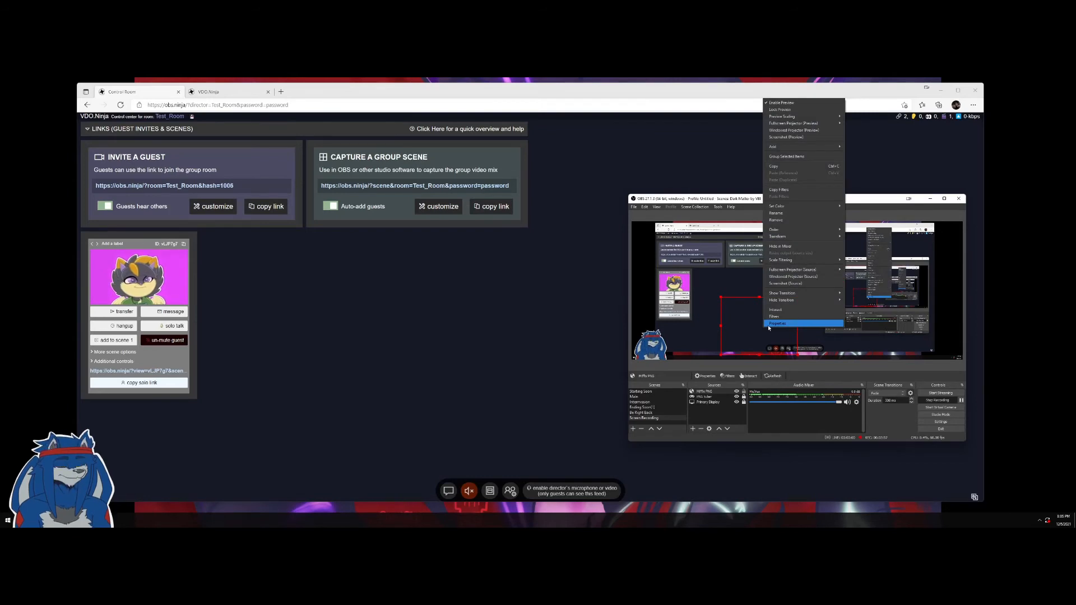
pyautogui.click(777, 323)
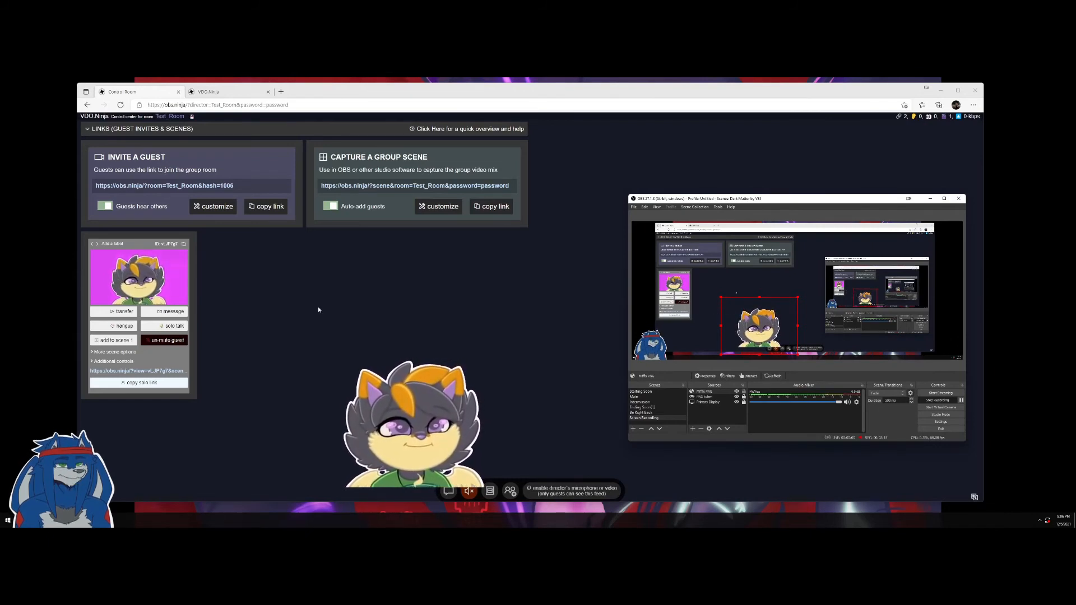
pyautogui.moveTo(148, 274)
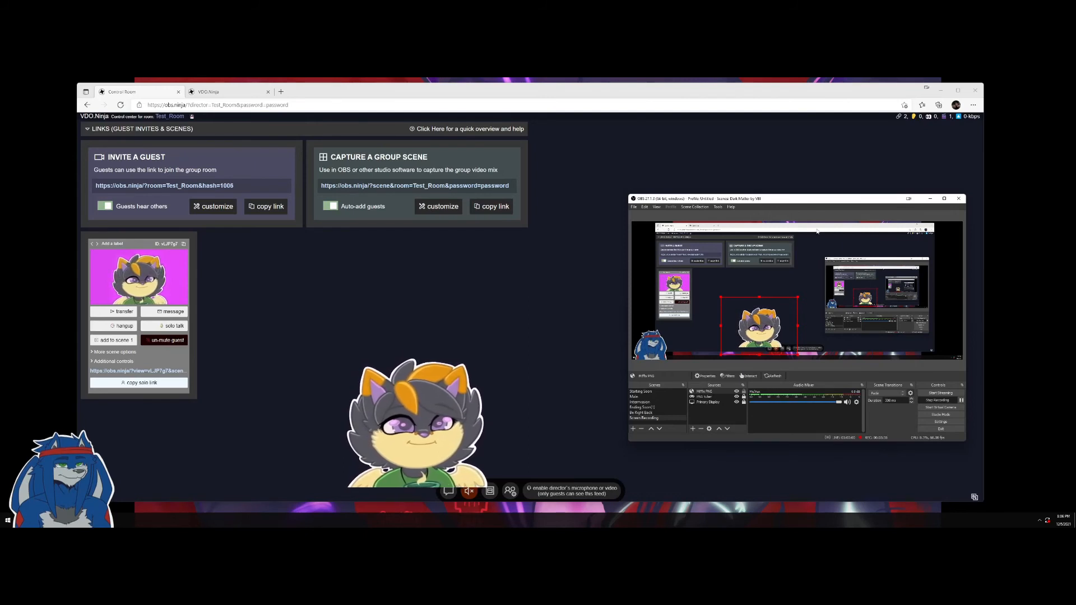
# Step: Add a Chroma Key filter to the guest avatar source and place it smaller beside the host avatar
pyautogui.rightClick(818, 232)
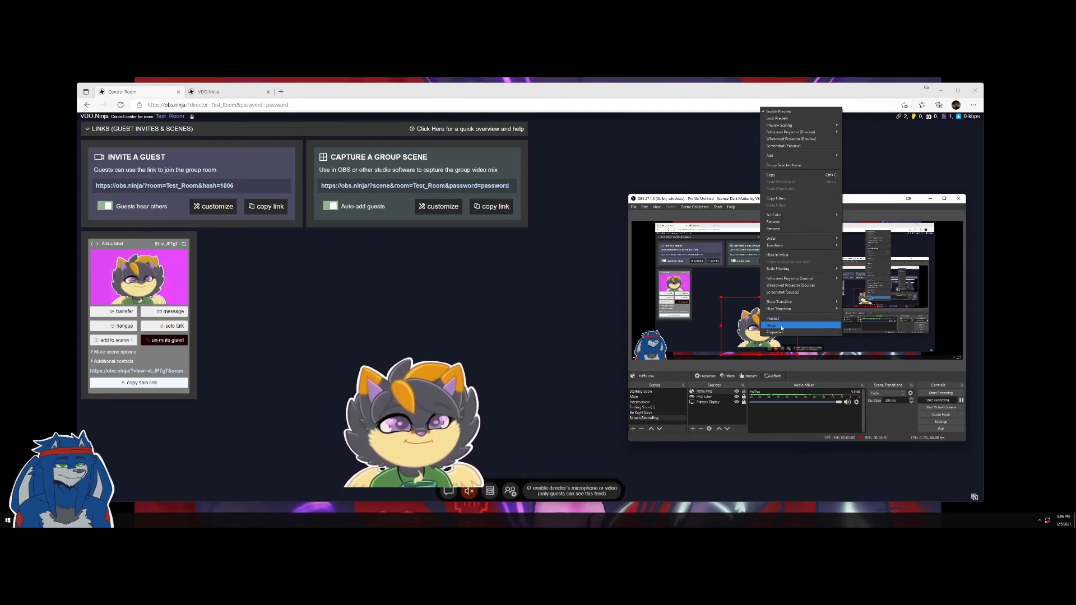
pyautogui.click(771, 325)
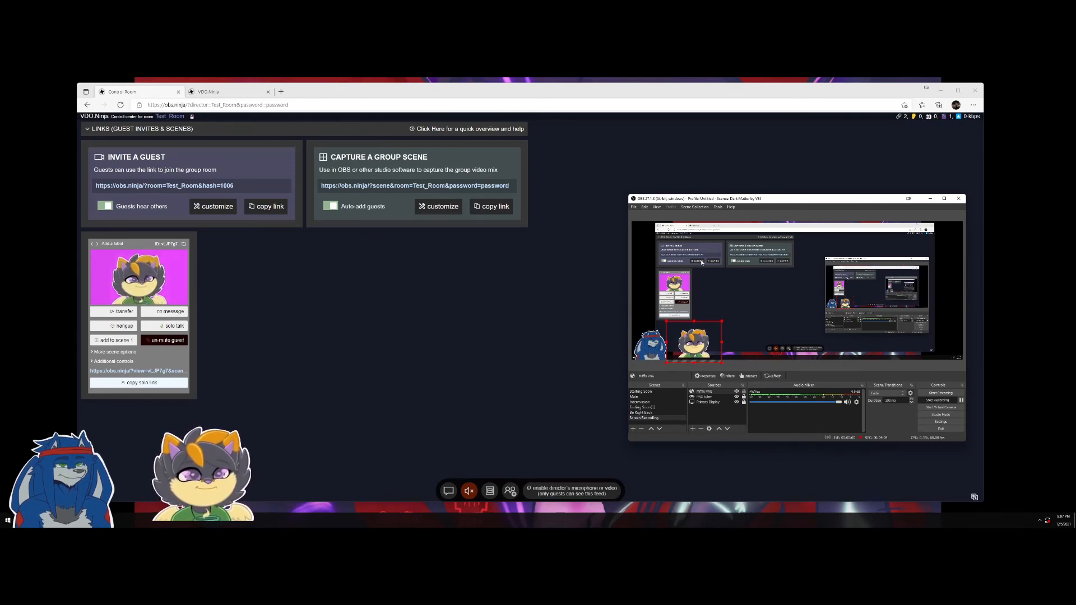
pyautogui.moveTo(730, 293)
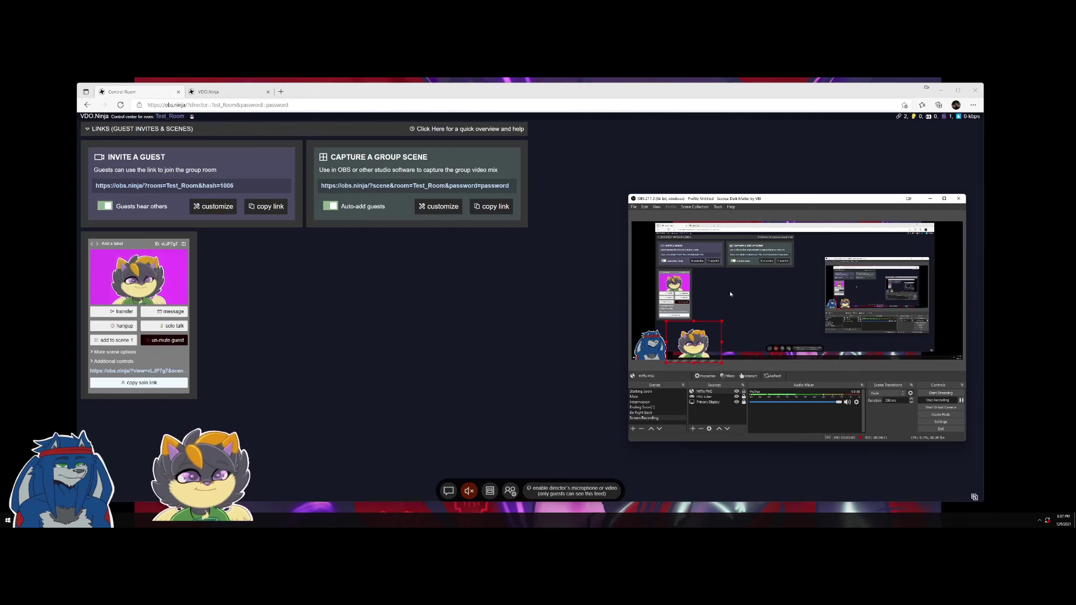
pyautogui.moveTo(784, 309)
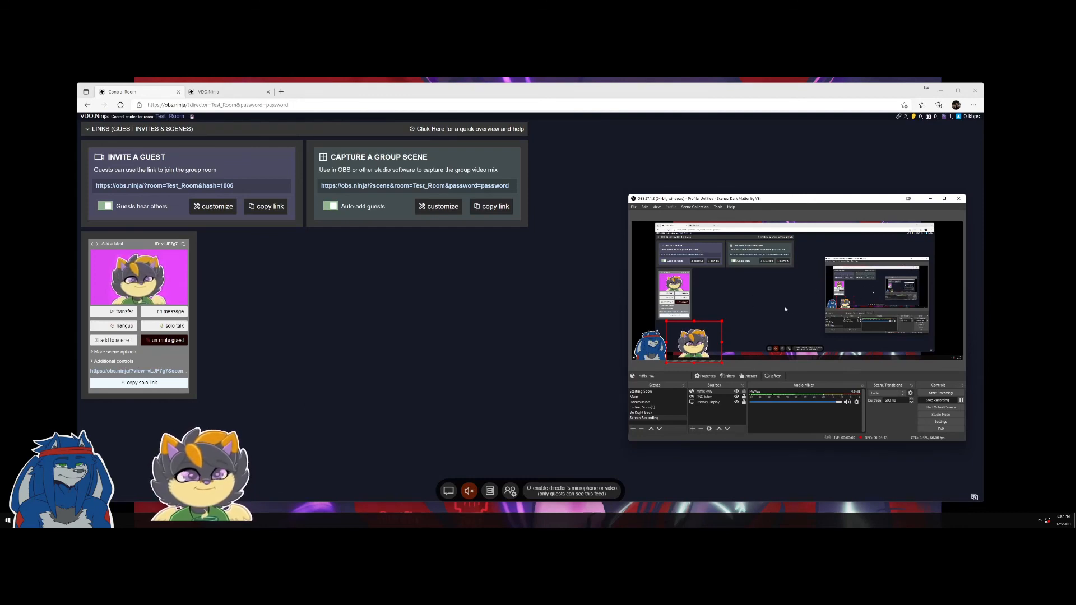
pyautogui.moveTo(842, 345)
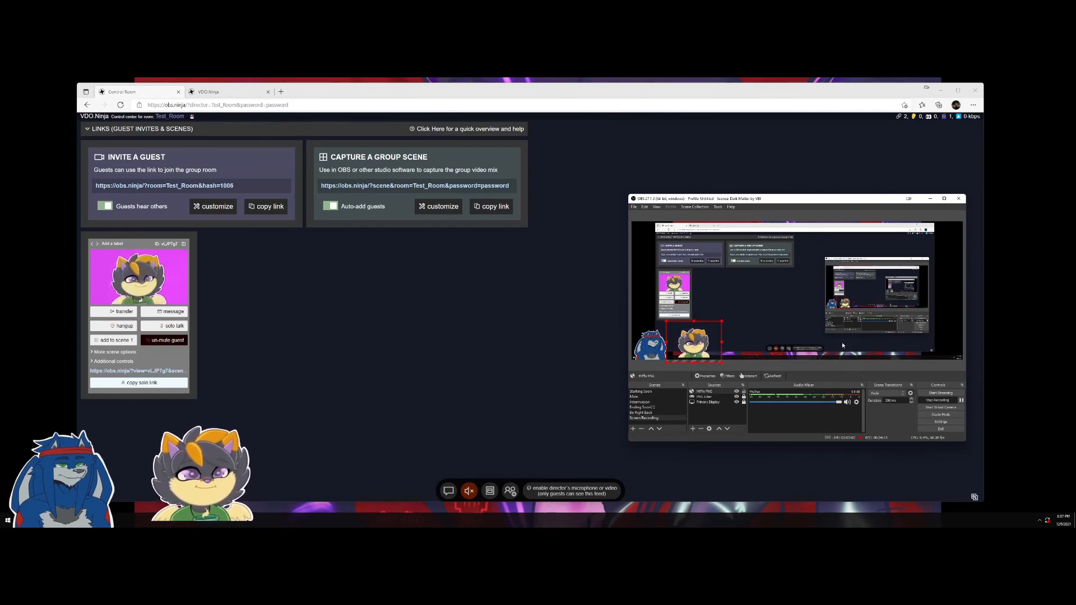